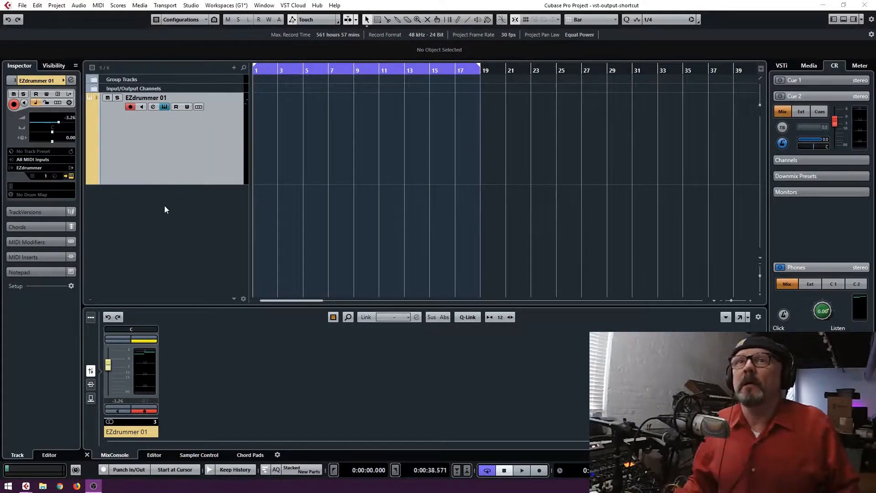
# Step: Bring up the EZdrummer 2 plugin window and start the drum groove playing
pyautogui.click(153, 107)
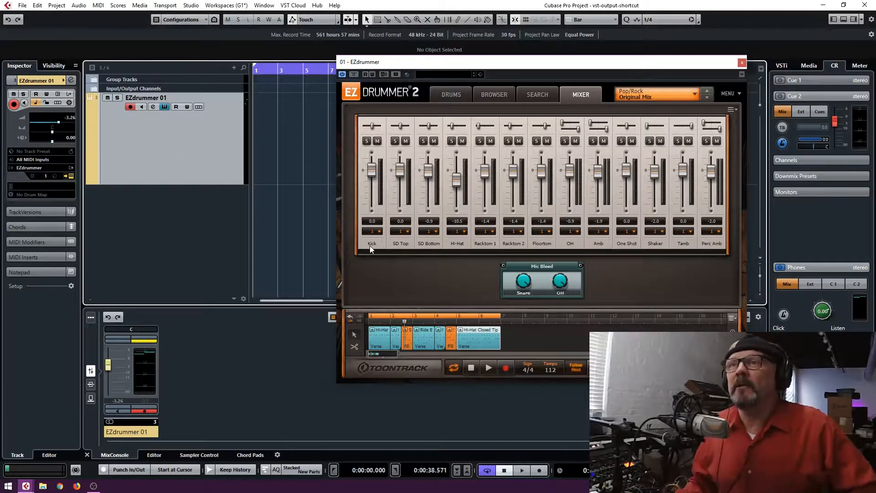
pyautogui.moveTo(624, 108)
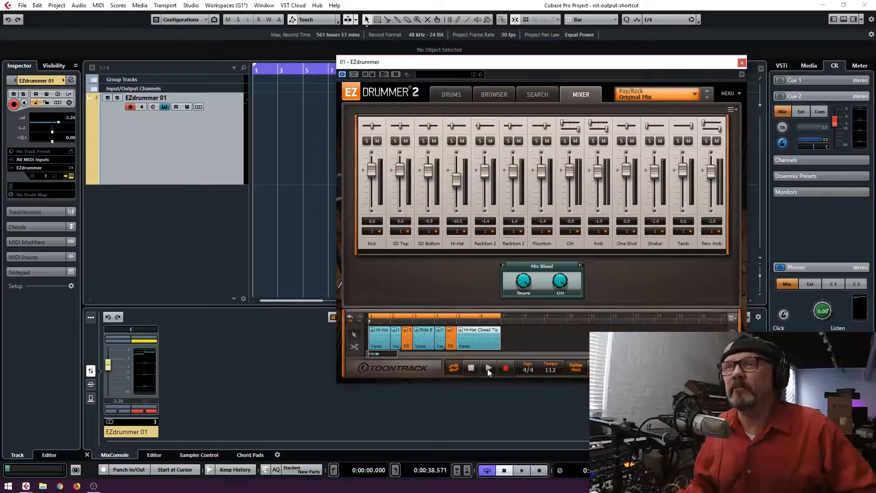
pyautogui.click(487, 368)
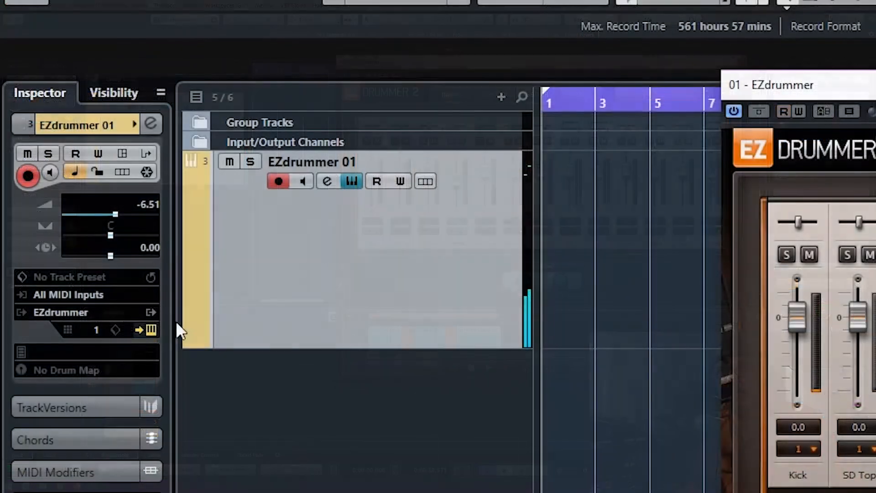
pyautogui.moveTo(151, 329)
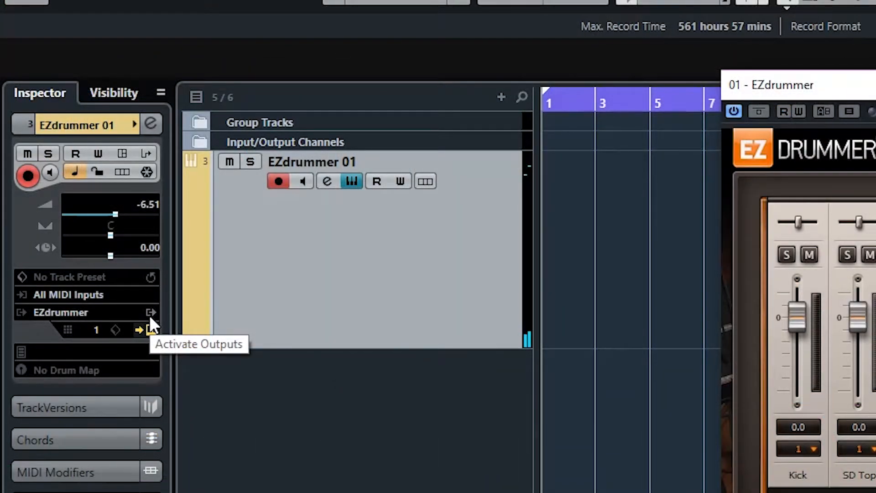
# Step: Show the Activate Outputs list for the EZdrummer 01 track
pyautogui.click(151, 313)
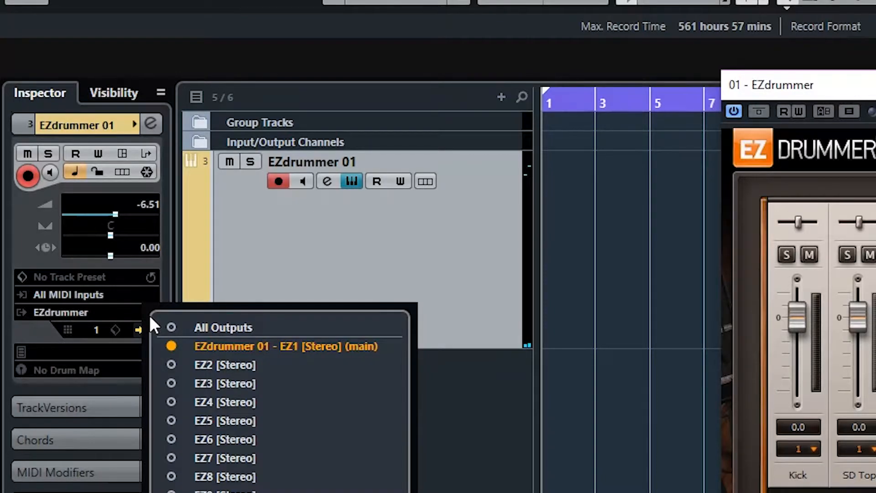
pyautogui.moveTo(176, 372)
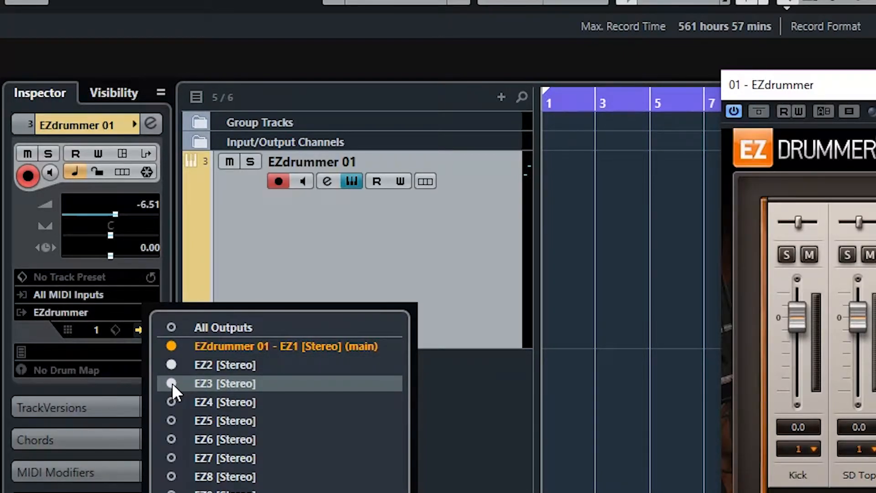
pyautogui.moveTo(176, 405)
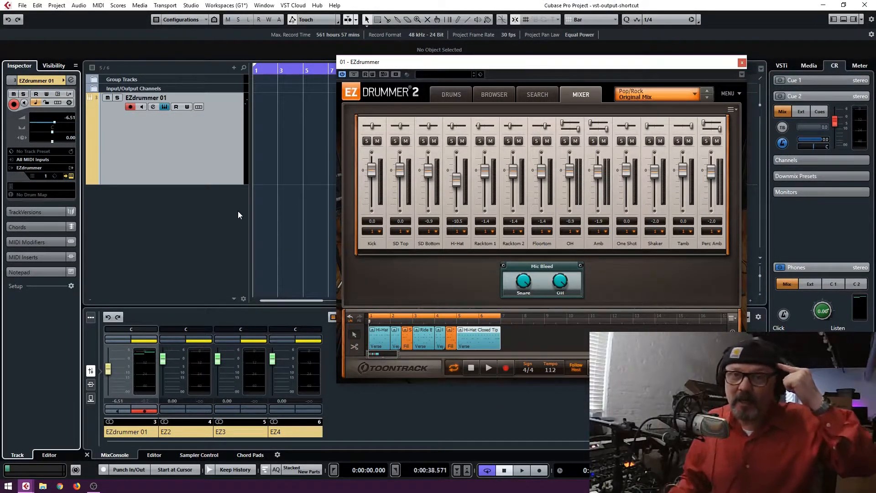
pyautogui.moveTo(141, 185)
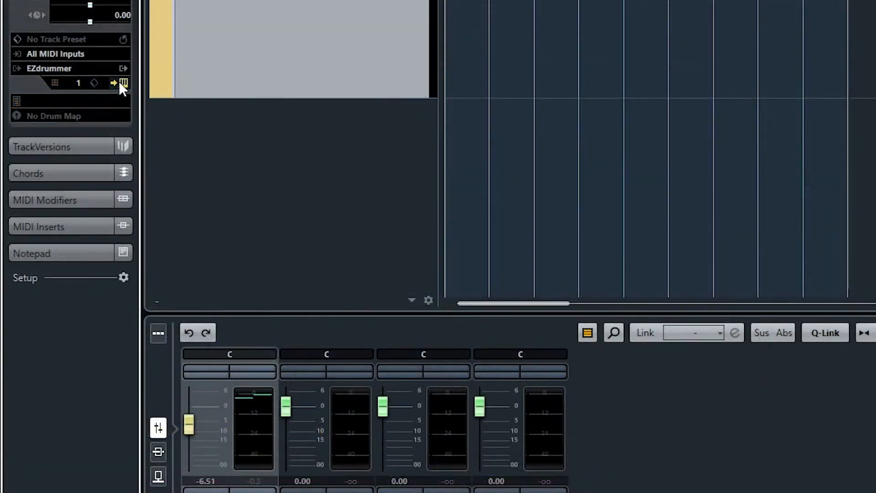
# Step: Deactivate all the extra EZdrummer outputs, leaving only EZ1 (main) active
pyautogui.click(122, 83)
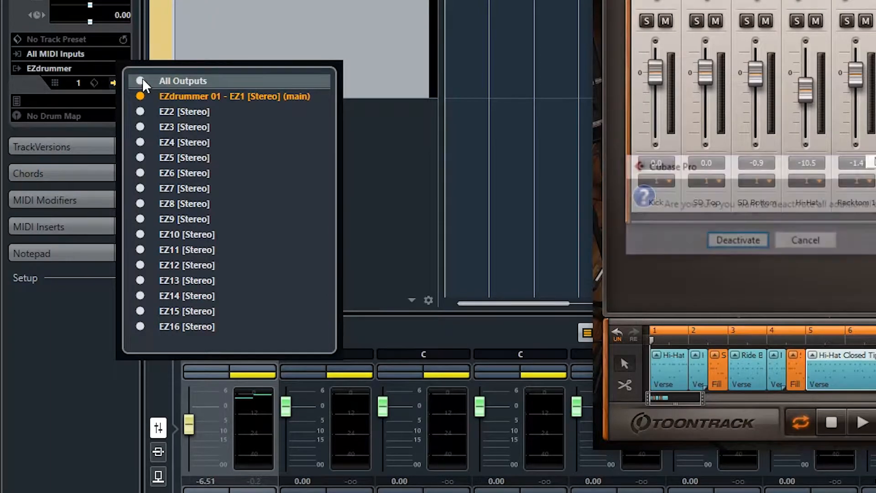
pyautogui.click(738, 241)
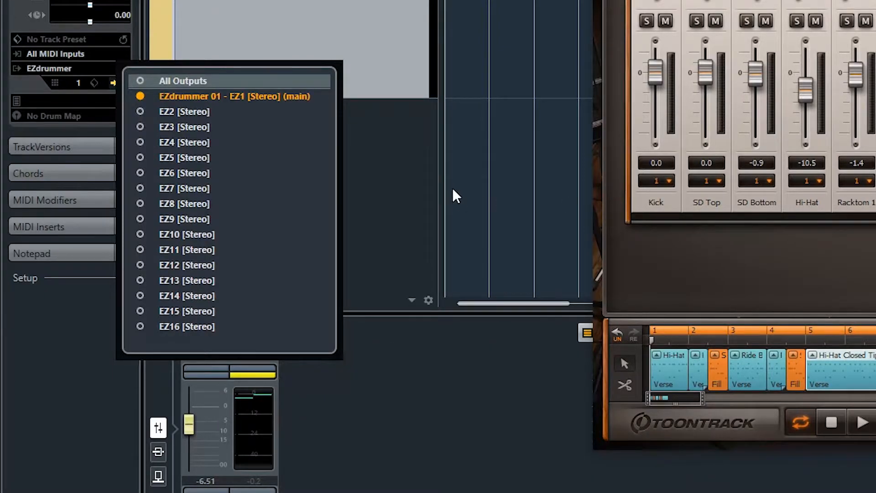
pyautogui.moveTo(280, 49)
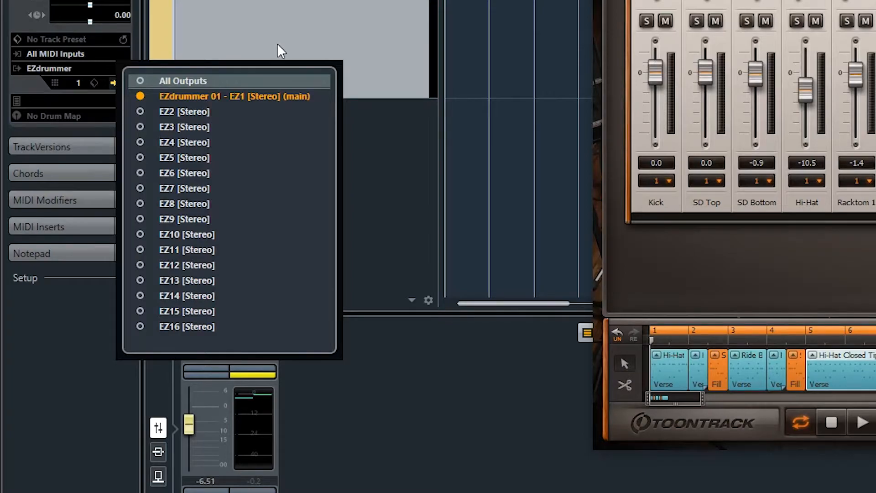
pyautogui.moveTo(332, 103)
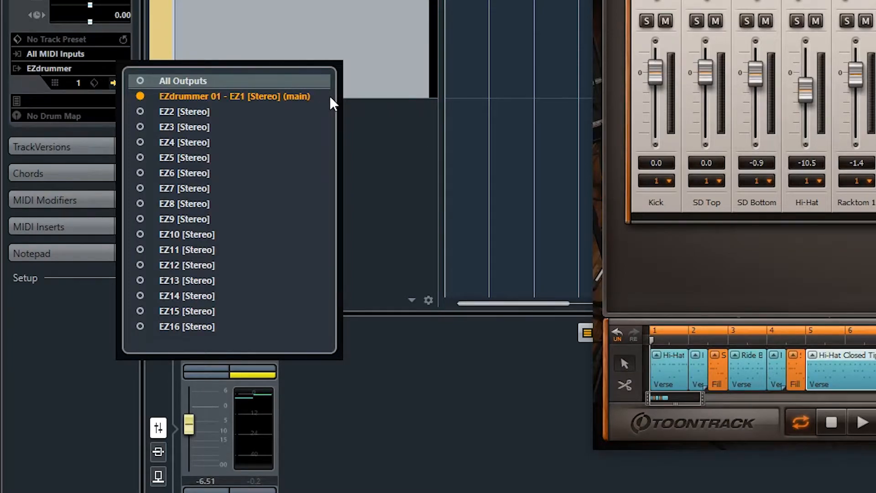
pyautogui.moveTo(201, 118)
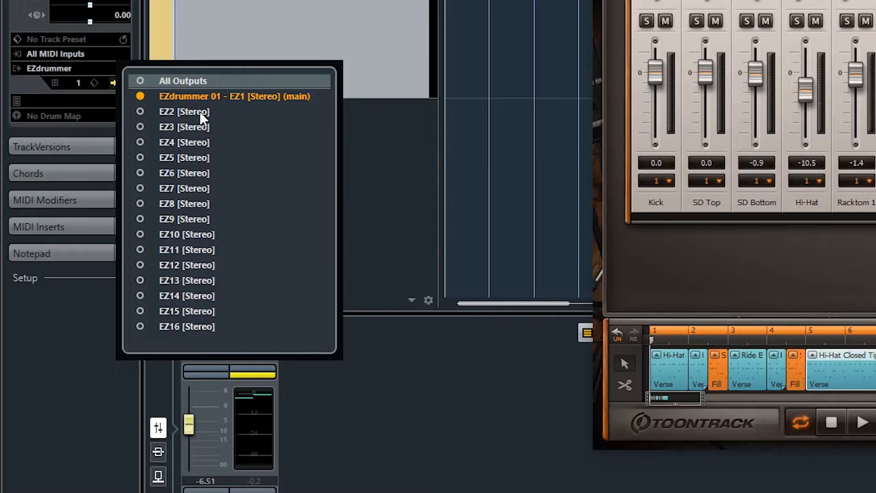
pyautogui.moveTo(200, 111)
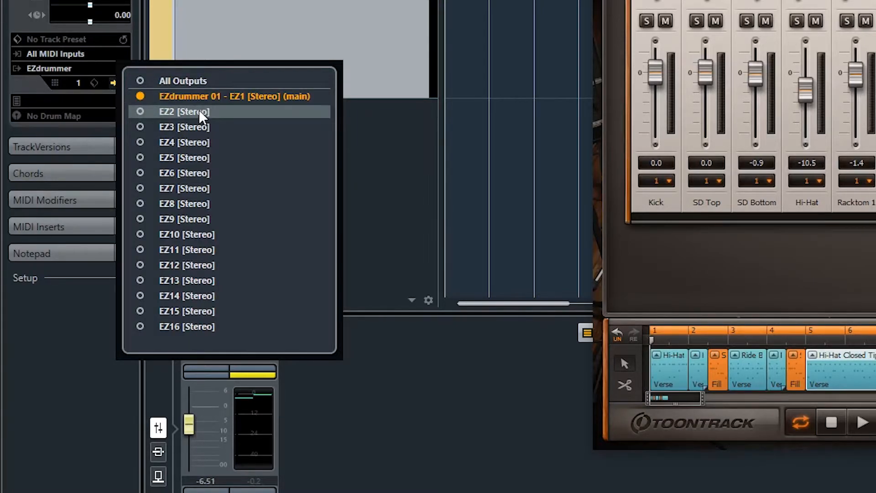
pyautogui.moveTo(193, 285)
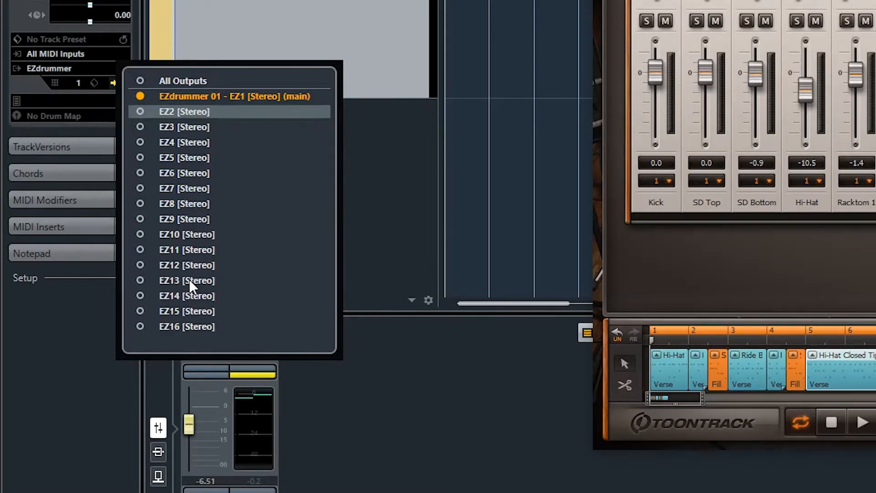
pyautogui.moveTo(196, 283)
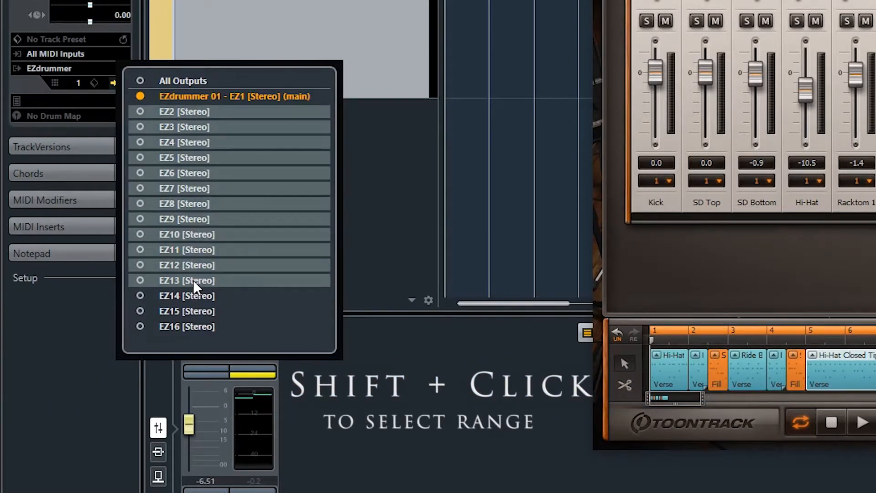
pyautogui.moveTo(139, 285)
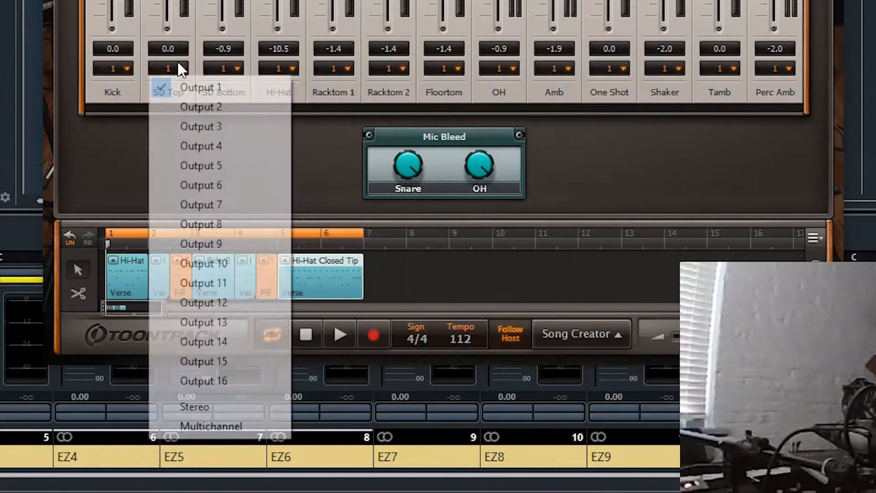
# Step: Route SD Top to output 2 and SD Bottom to output 3 in the EZdrummer mixer
pyautogui.click(201, 107)
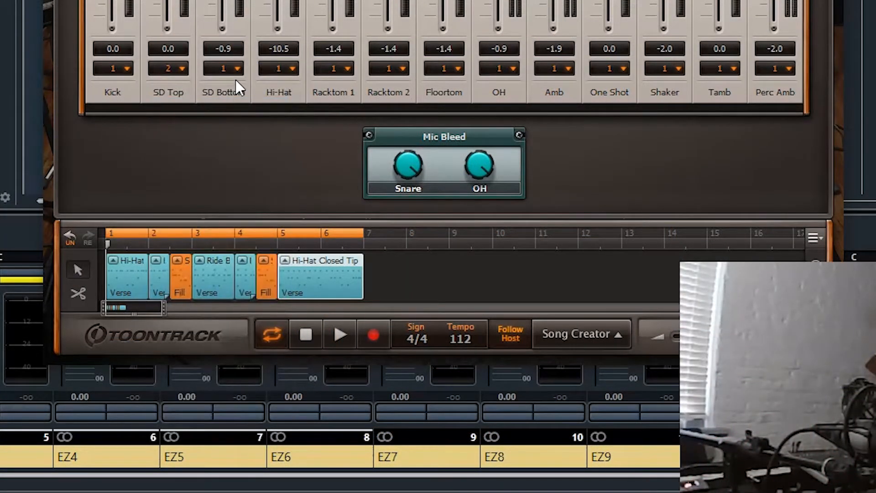
pyautogui.click(223, 68)
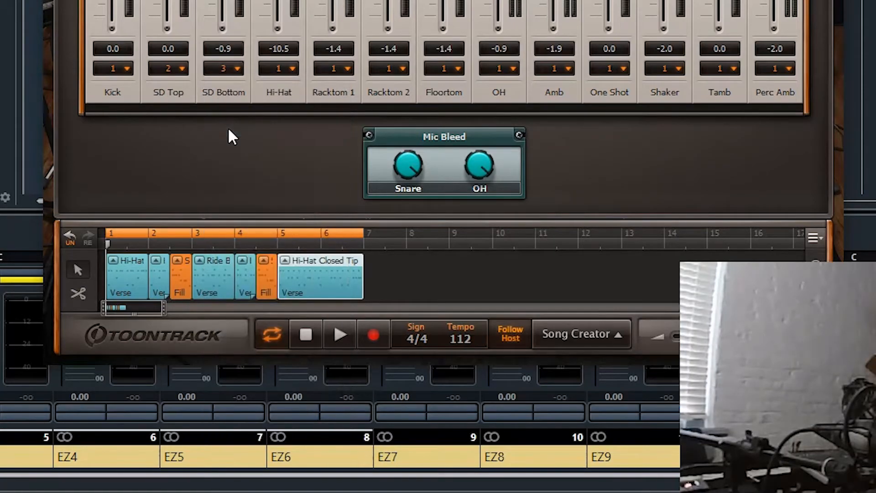
pyautogui.click(112, 69)
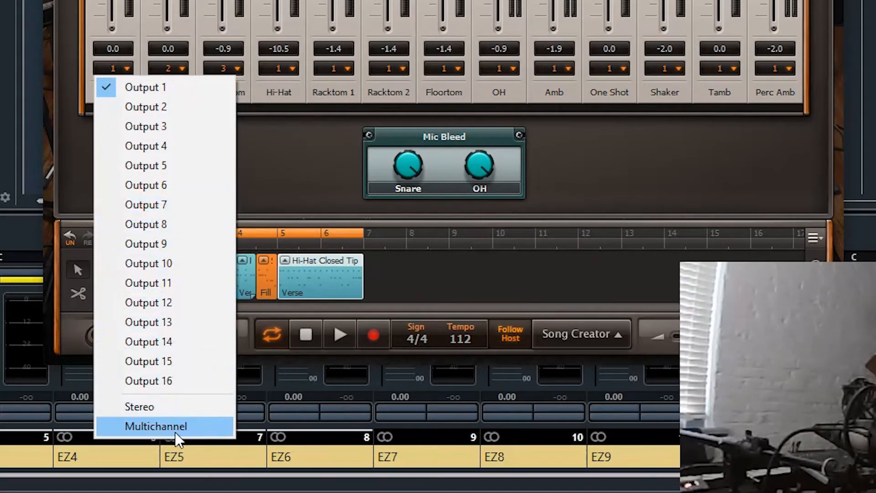
# Step: Choose Multichannel so Kick through Perc Amb feed outputs 1–14 automatically
pyautogui.click(155, 427)
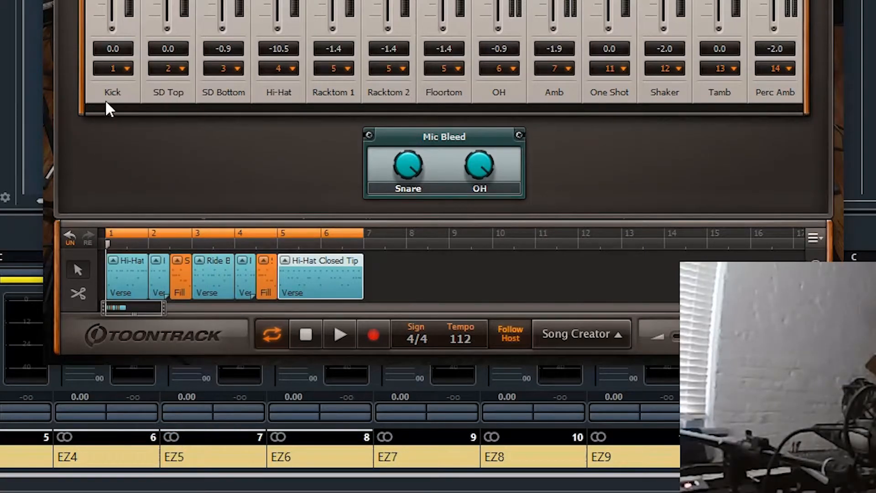
pyautogui.moveTo(723, 105)
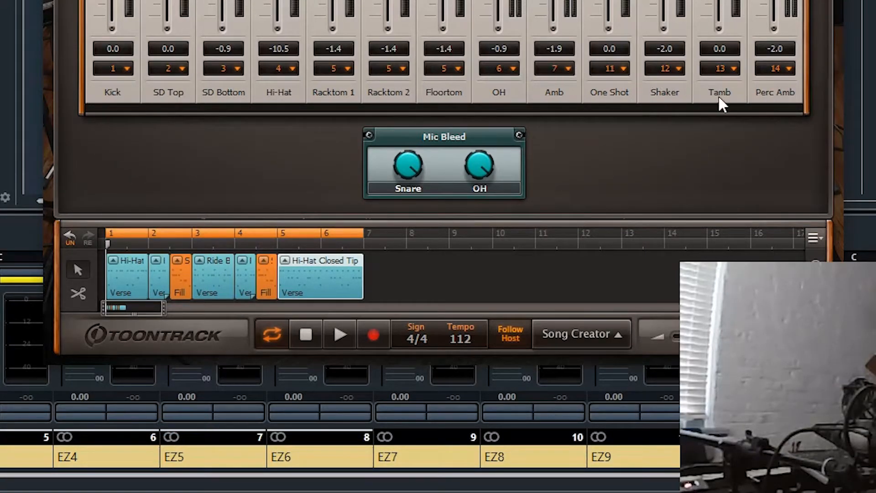
pyautogui.moveTo(335, 99)
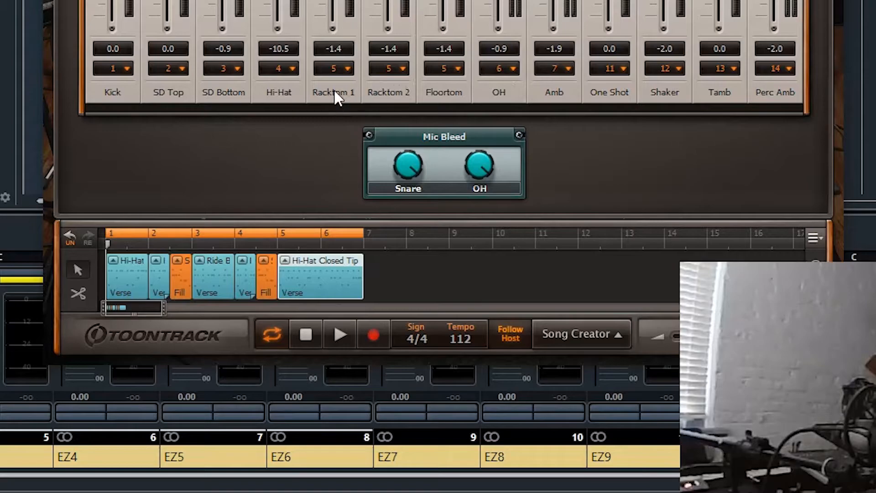
pyautogui.moveTo(445, 81)
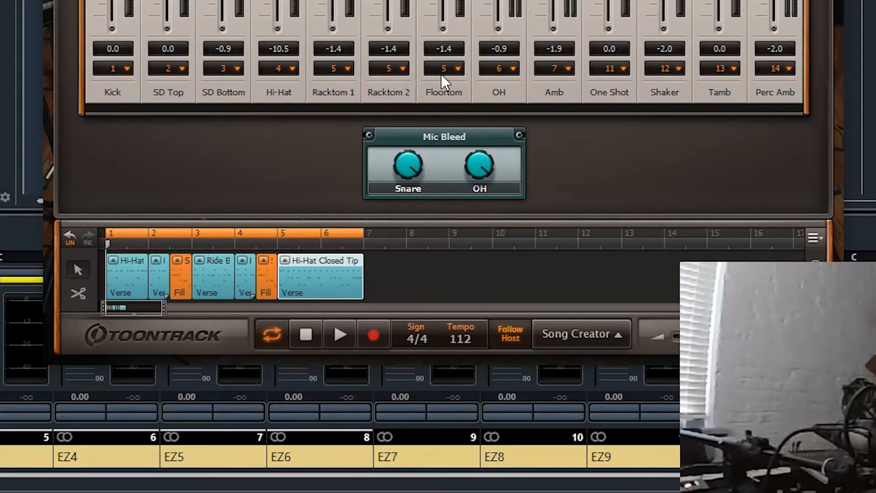
pyautogui.moveTo(512, 90)
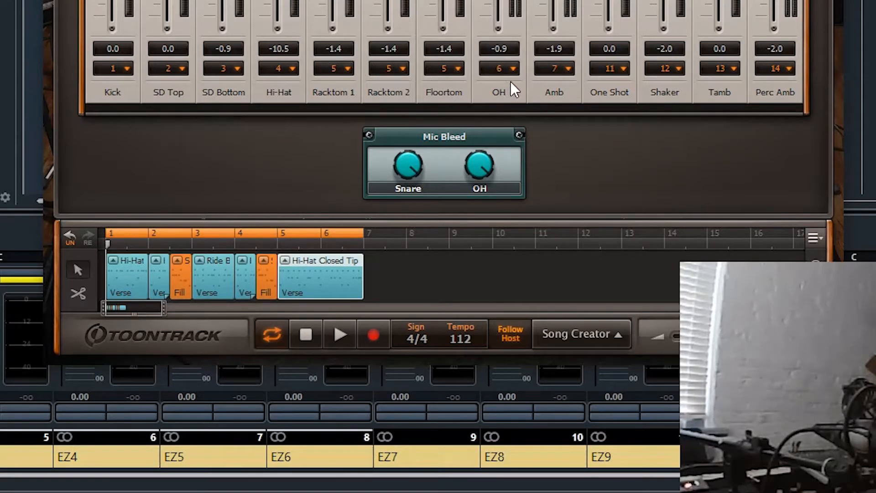
pyautogui.moveTo(598, 100)
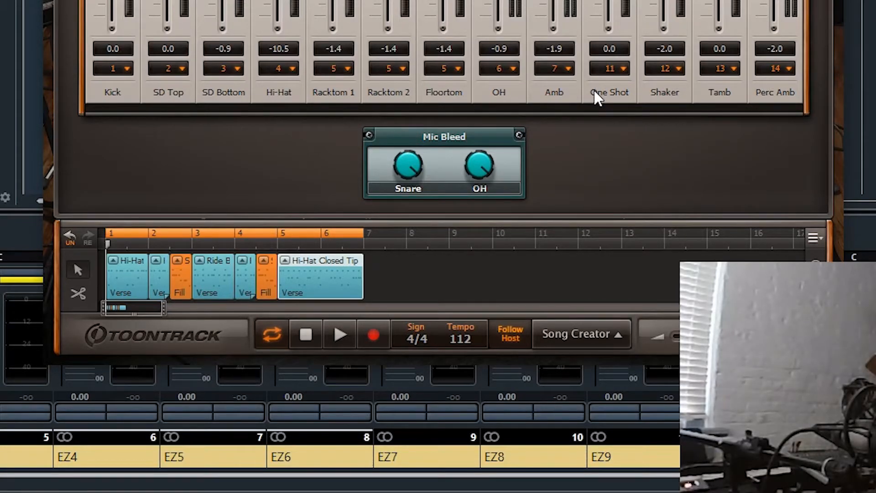